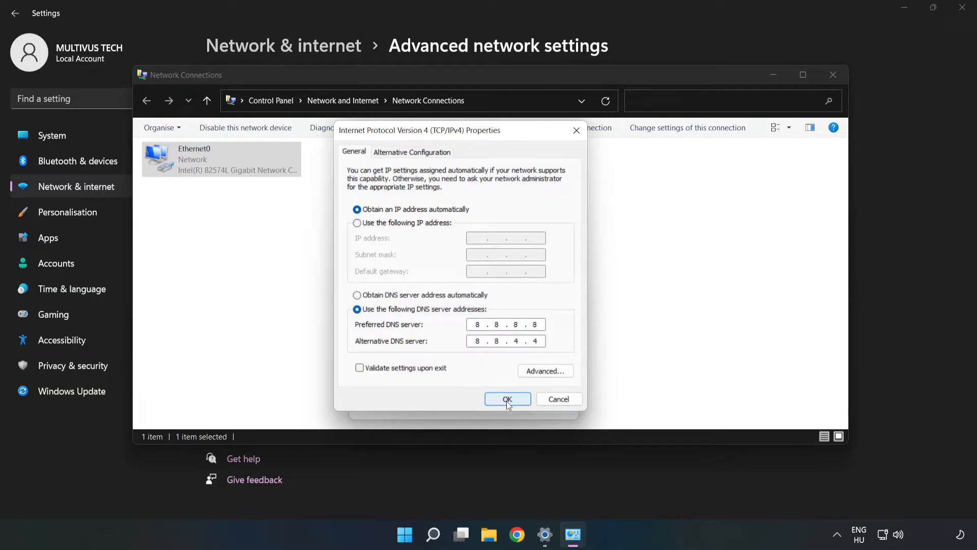
Apply DNS servers 8.8.8.8 and 8.8.4.4 to the Ethernet0 IPv4 properties.
{"action": "left_click", "coordinate": [507, 399]}
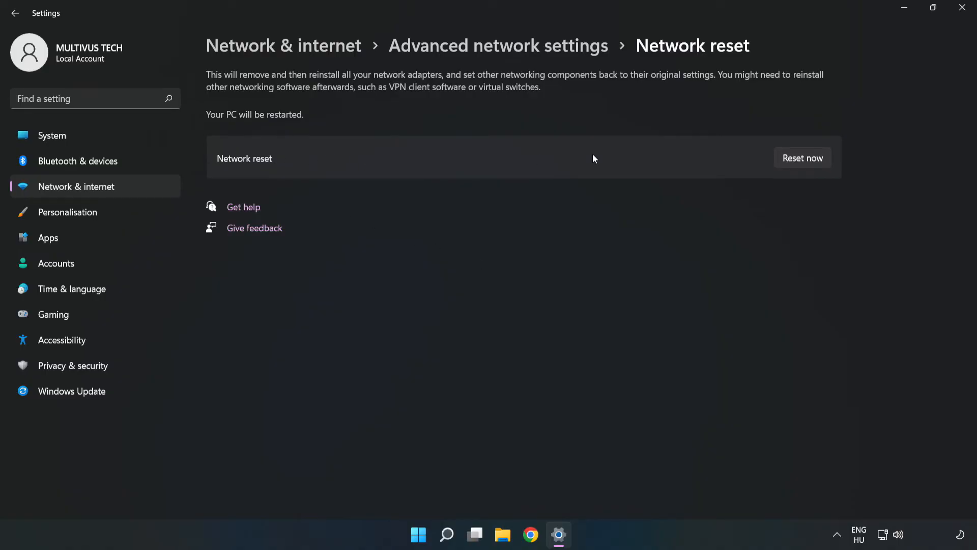